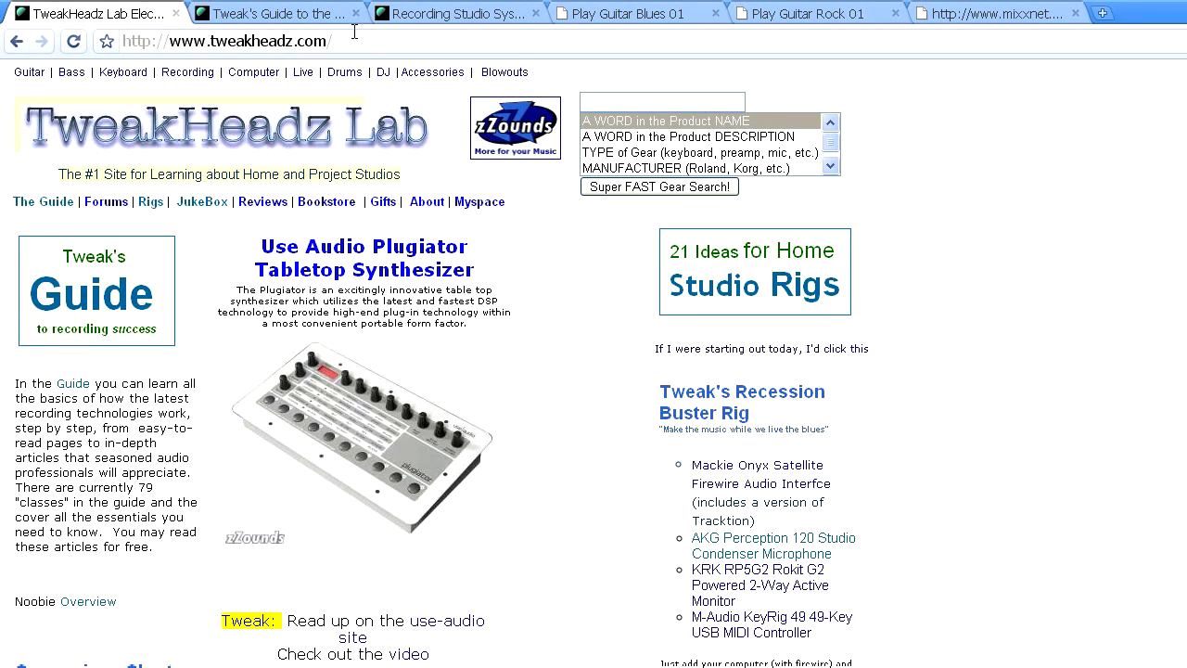
{"action": "mouse_move", "coordinate": [43, 202]}
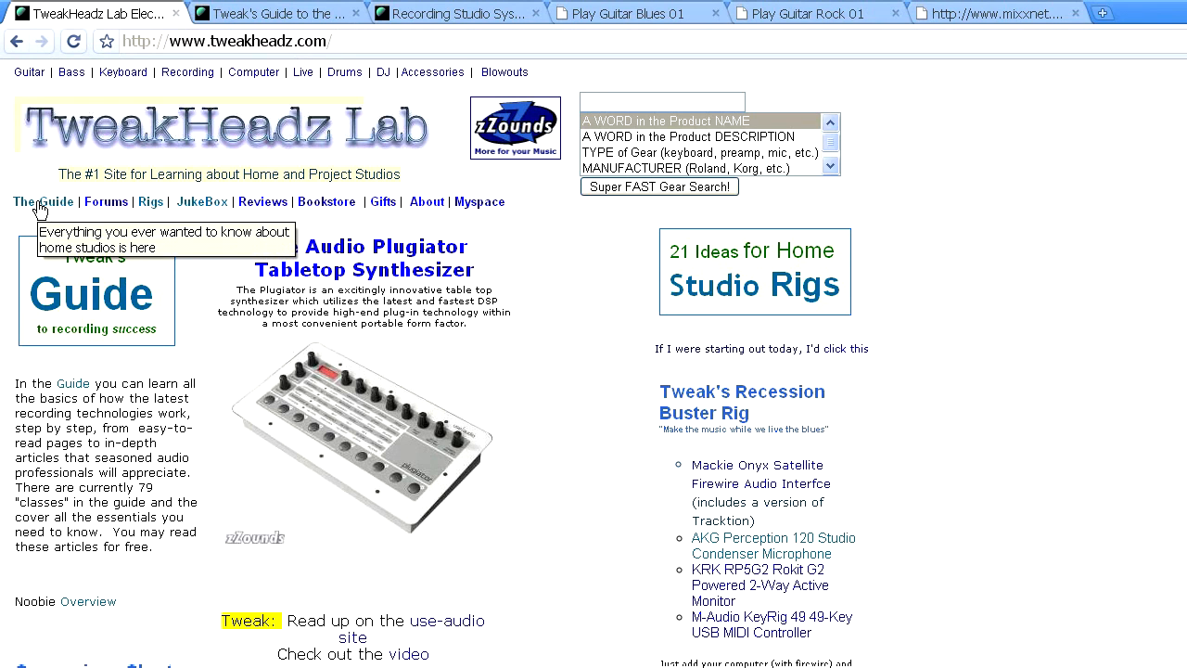
- Open 'The Guide' page on the TweakHeadz Lab site for home studios
{"action": "left_click", "coordinate": [43, 202]}
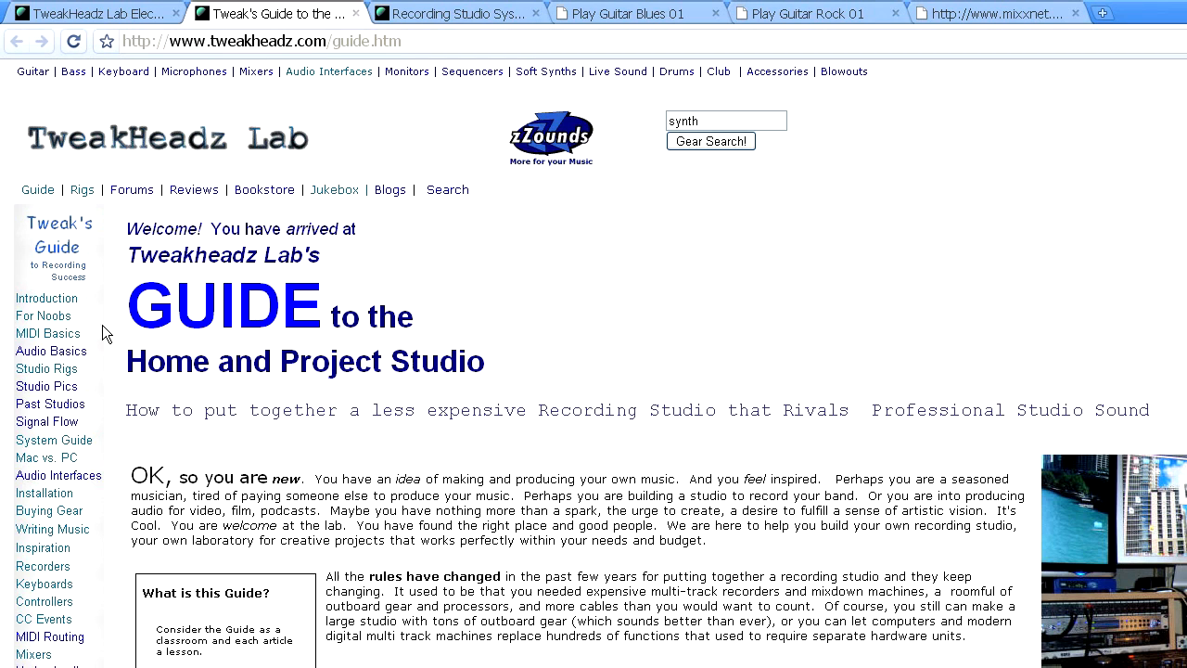
{"action": "mouse_move", "coordinate": [46, 457]}
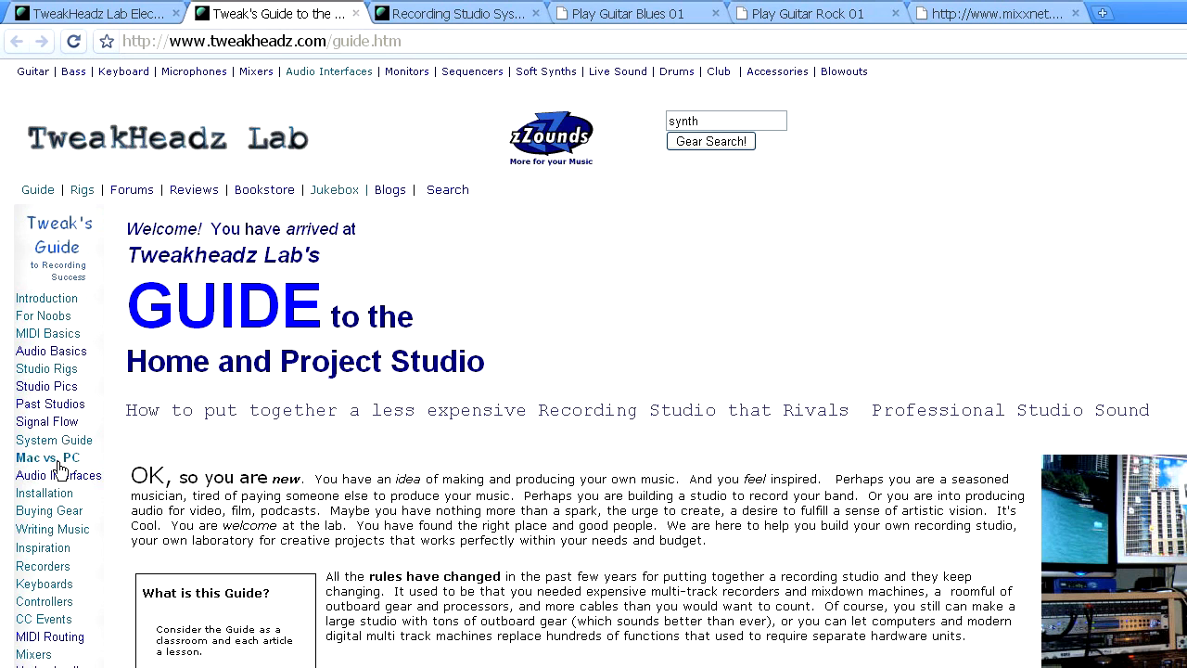
- Switch to the 'Recording Studio Systems' tab and scroll to the studio-types gear chart
{"action": "left_click", "coordinate": [454, 13]}
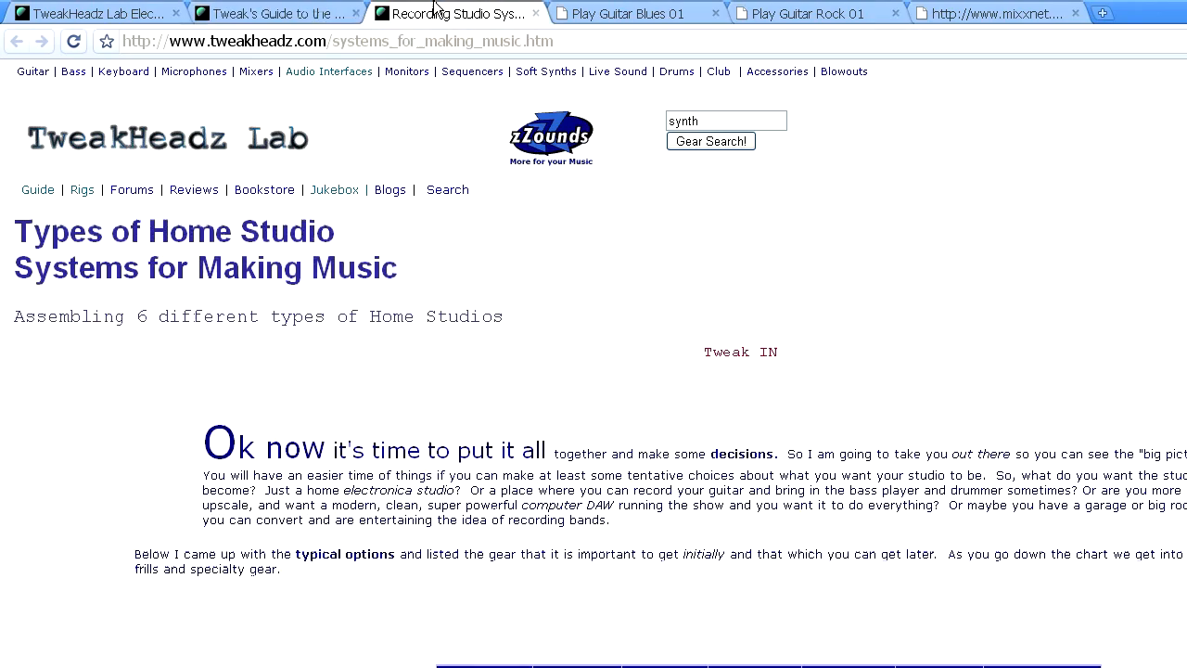
{"action": "scroll", "scroll_direction": "down", "scroll_amount": 3}
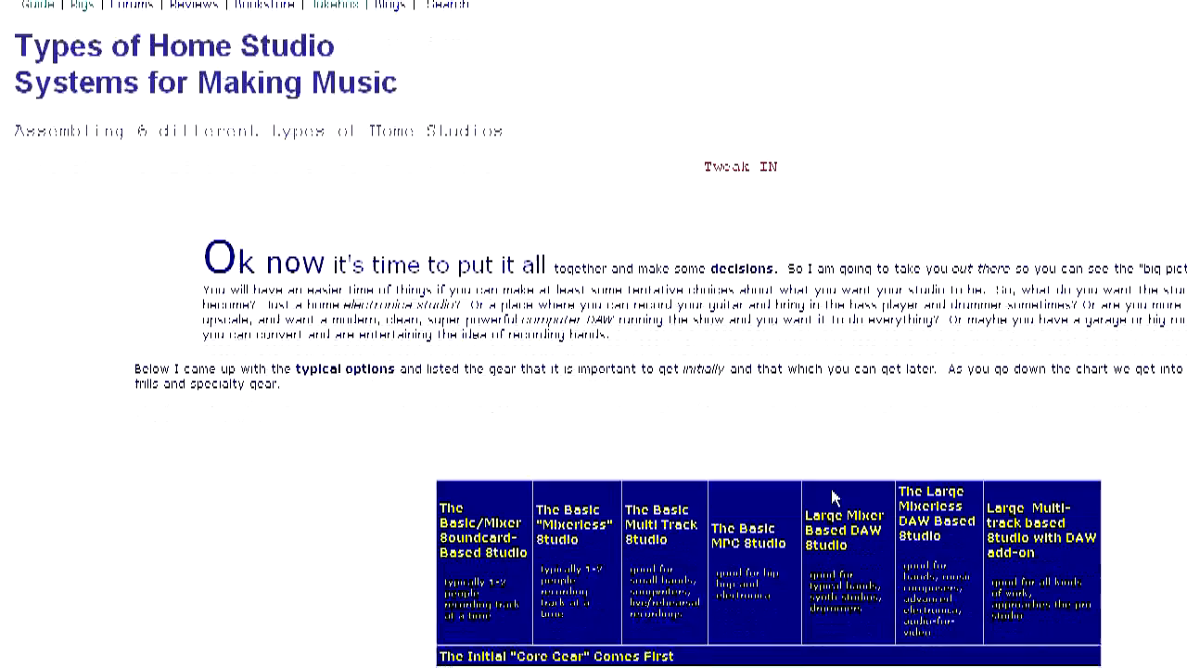
{"action": "scroll", "scroll_direction": "down", "scroll_amount": 3}
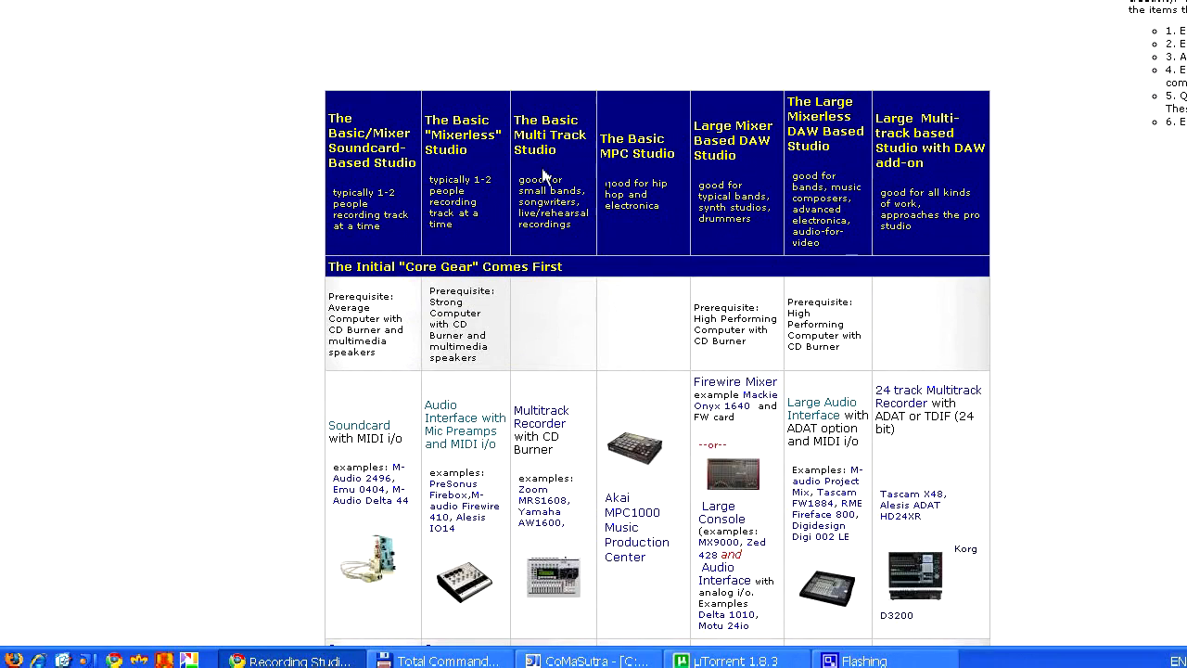
{"action": "scroll", "scroll_direction": "down", "scroll_amount": 3}
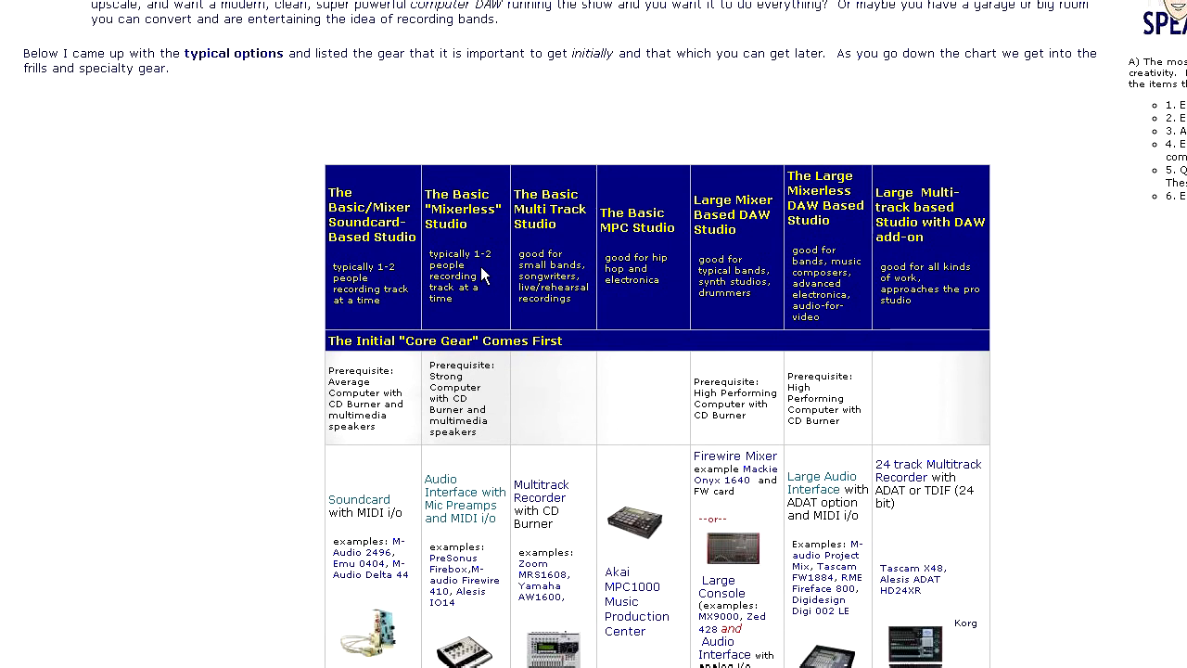
{"action": "mouse_move", "coordinate": [397, 289]}
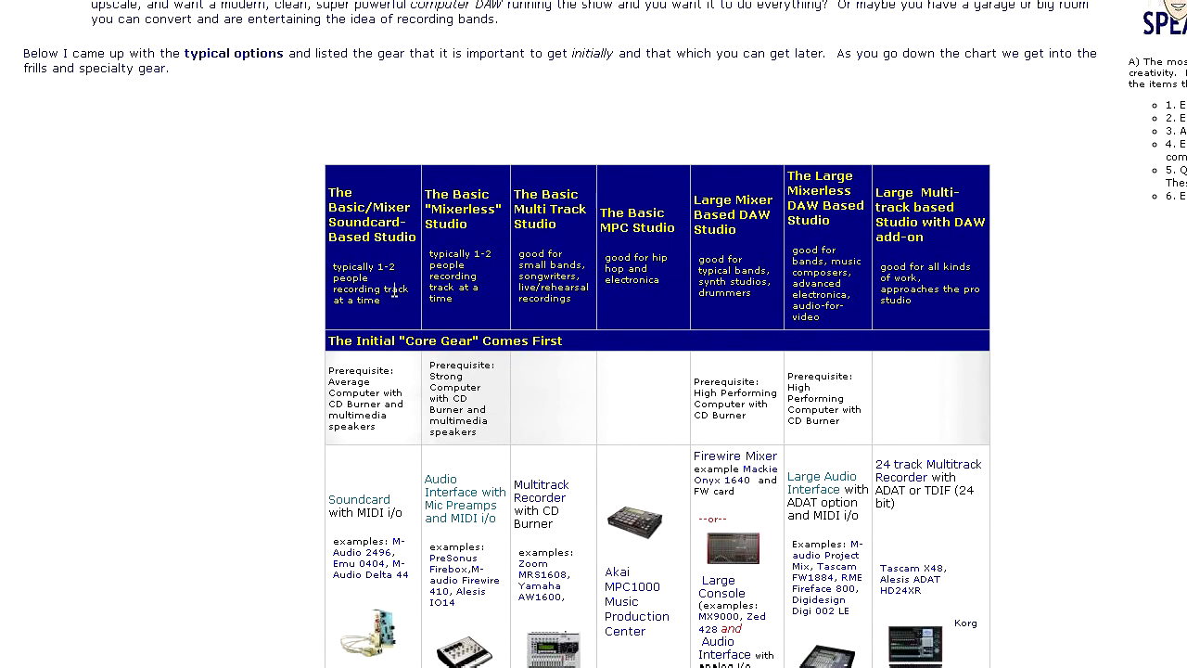
{"action": "scroll", "scroll_direction": "down", "scroll_amount": 3}
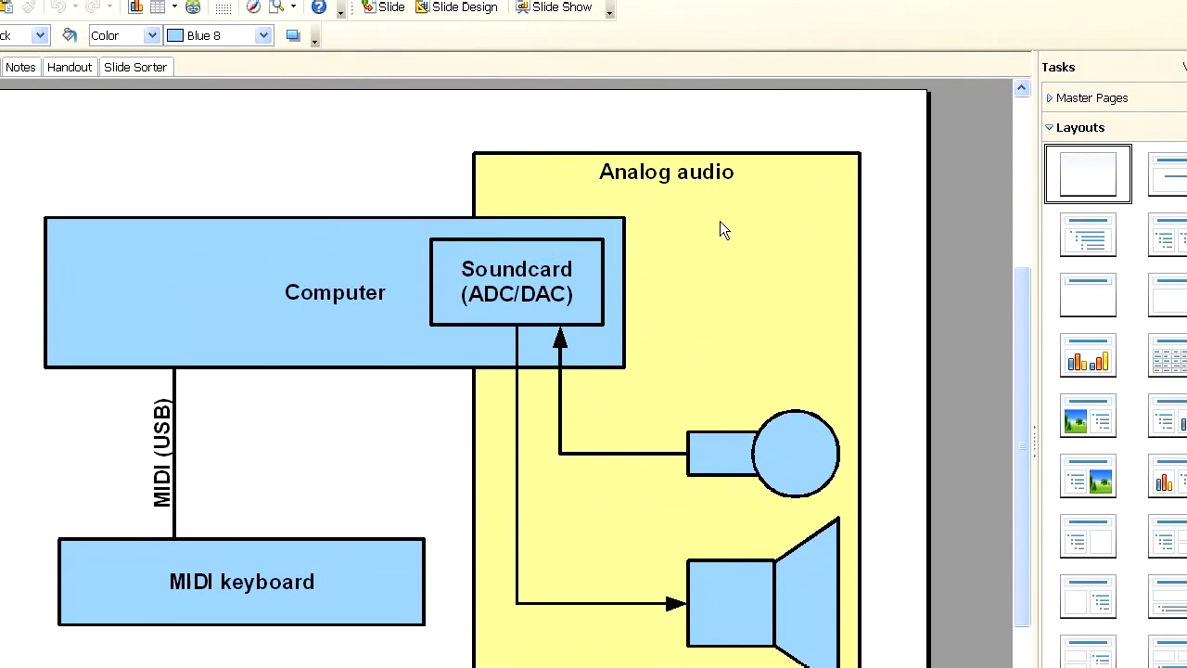
{"action": "mouse_move", "coordinate": [709, 462]}
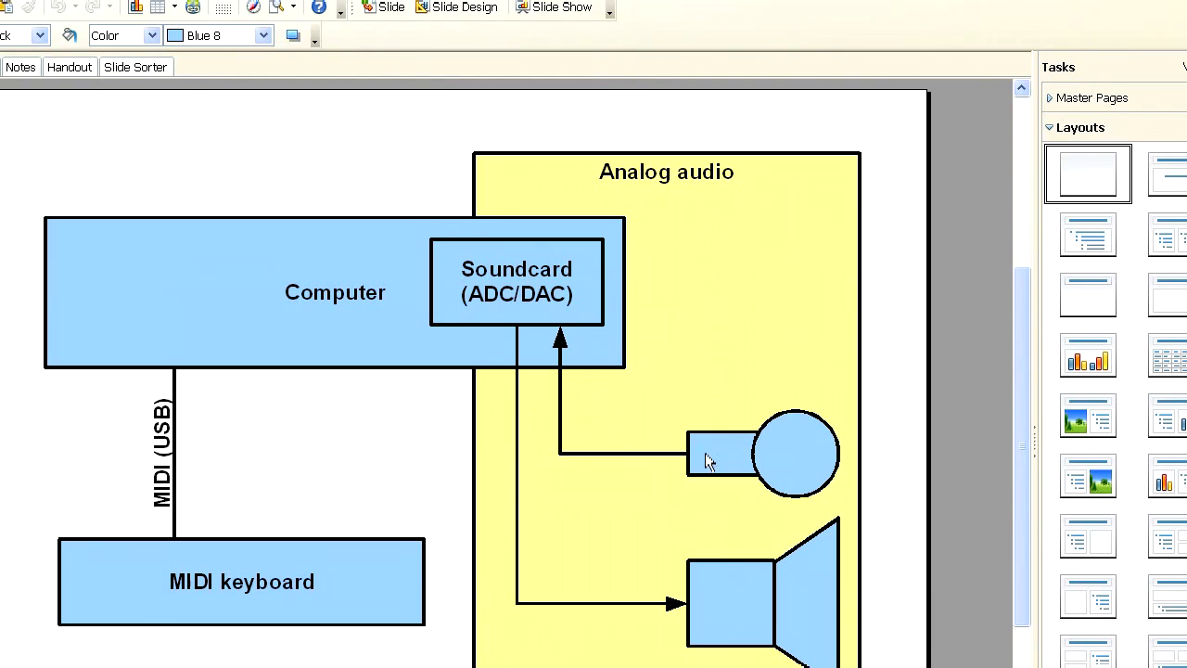
{"action": "mouse_move", "coordinate": [566, 466]}
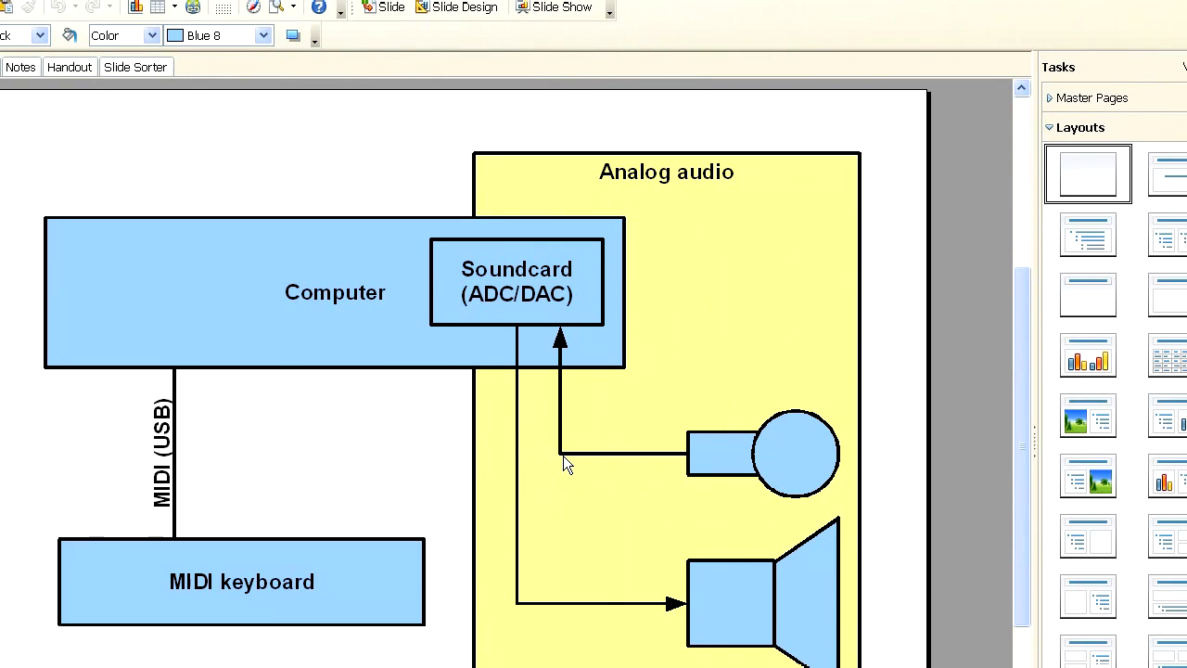
{"action": "mouse_move", "coordinate": [346, 325]}
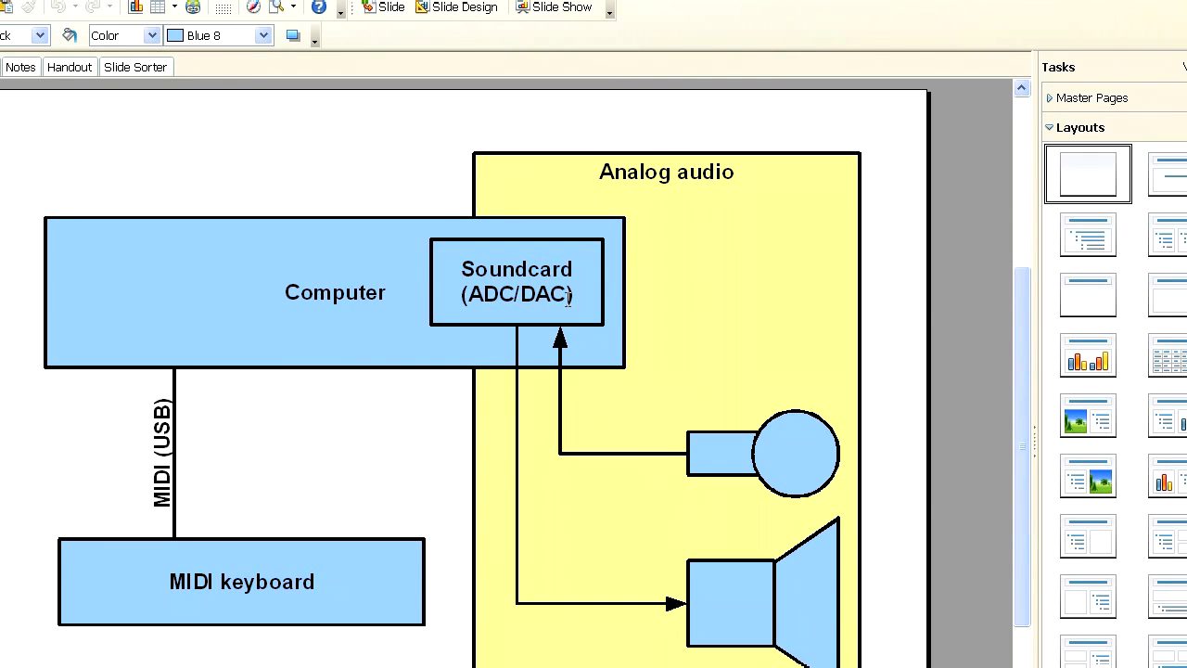
{"action": "mouse_move", "coordinate": [580, 325]}
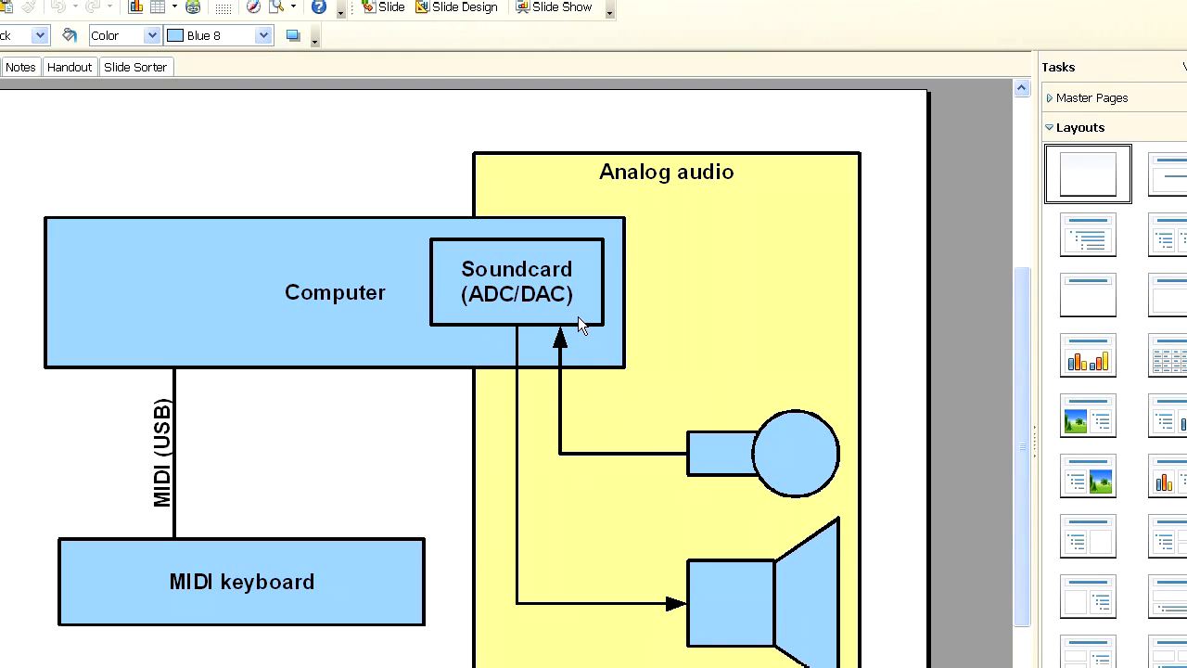
{"action": "mouse_move", "coordinate": [597, 387]}
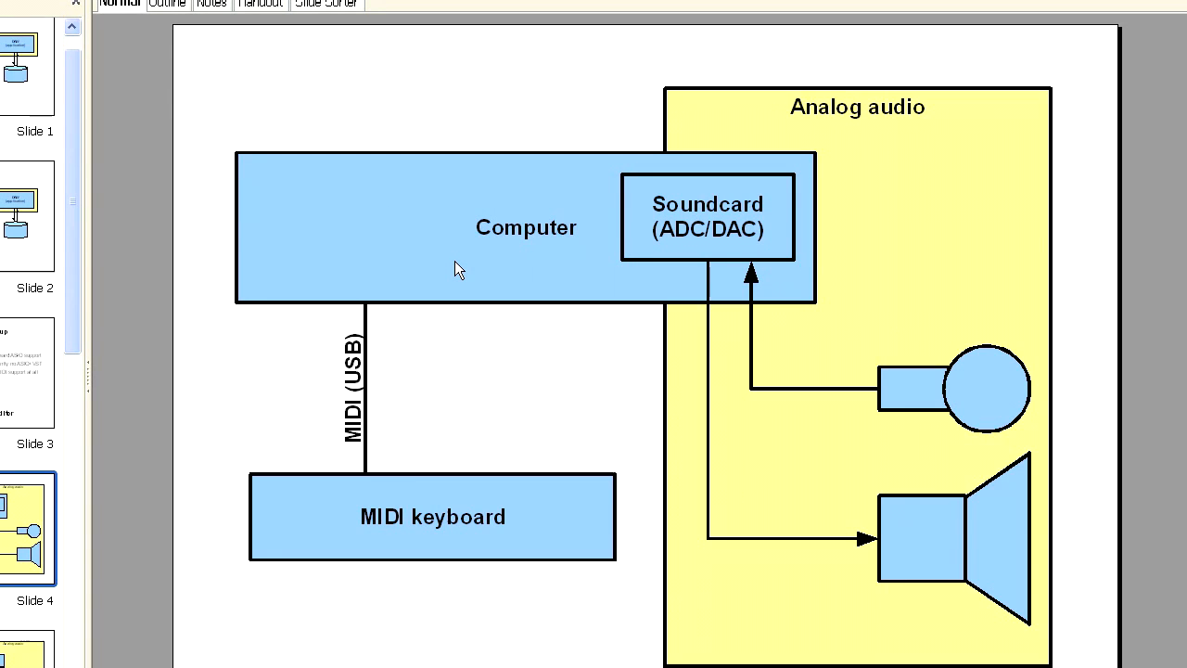
{"action": "mouse_move", "coordinate": [437, 234]}
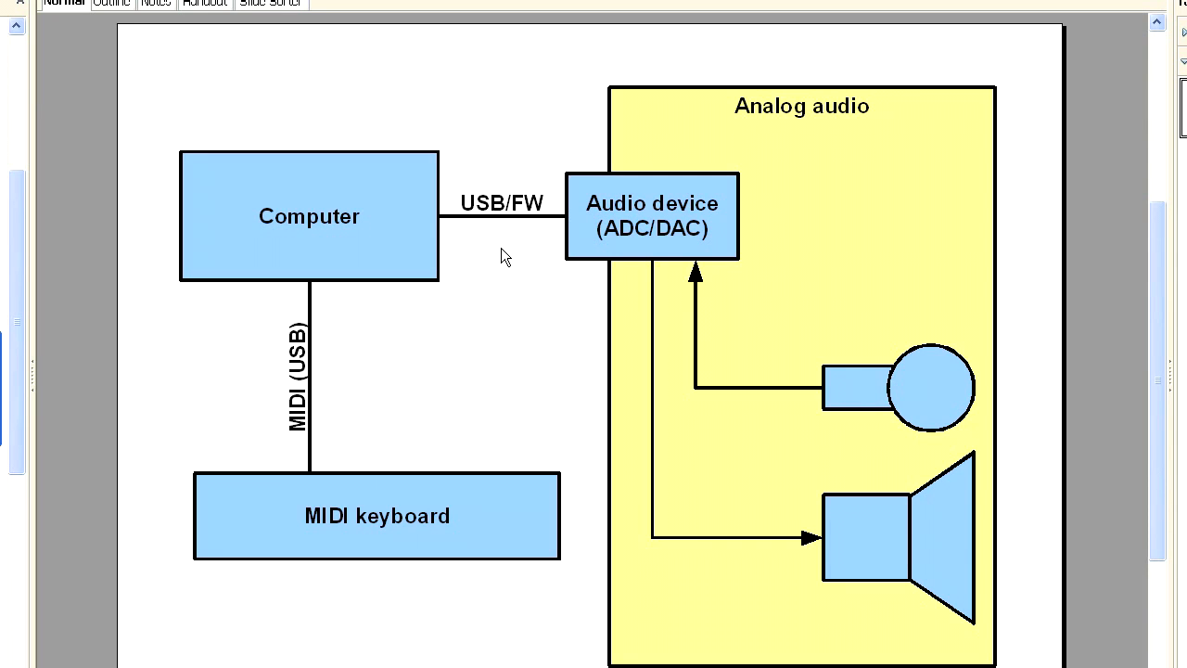
{"action": "mouse_move", "coordinate": [481, 294]}
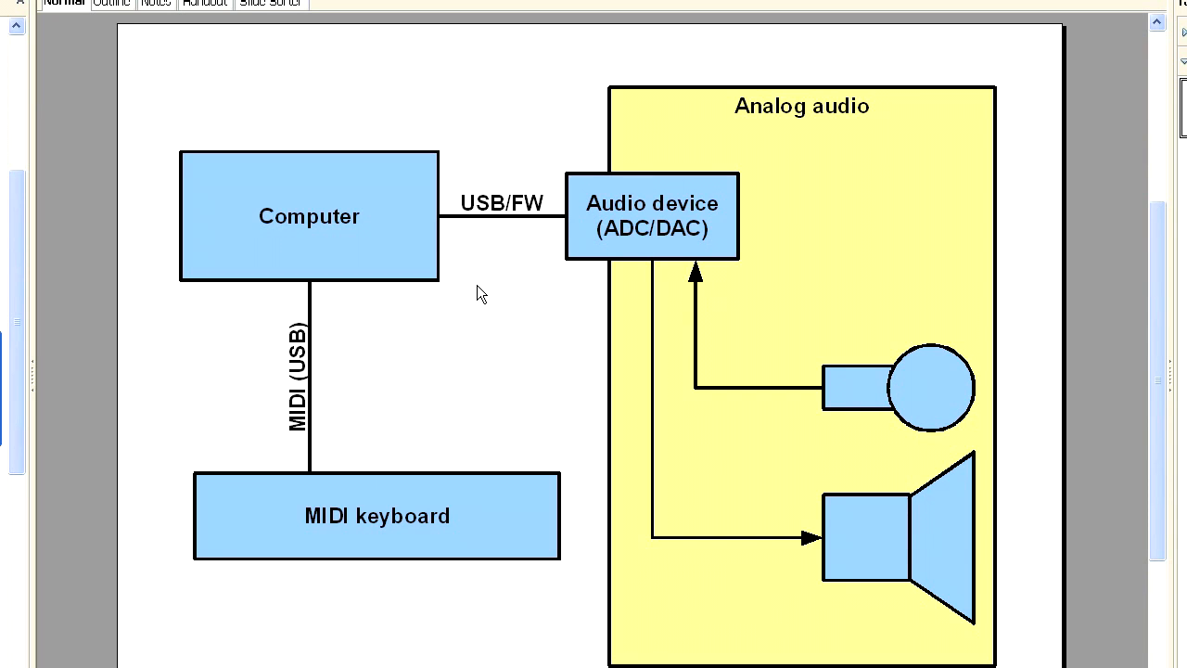
{"action": "mouse_move", "coordinate": [501, 199]}
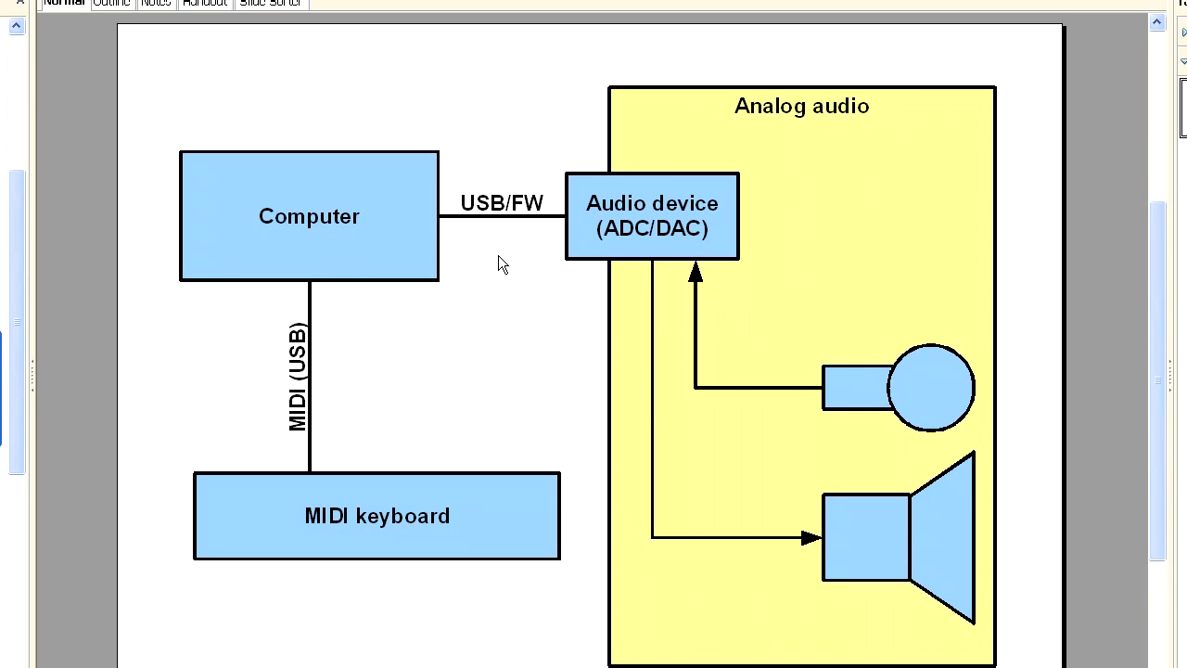
{"action": "mouse_move", "coordinate": [720, 442]}
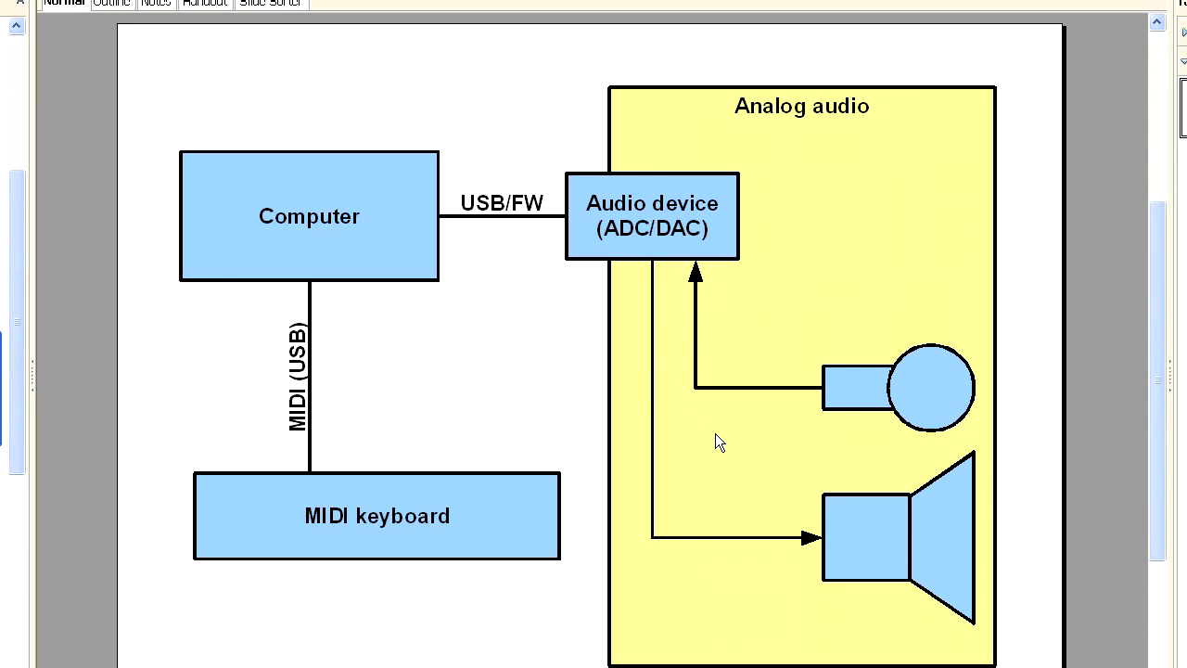
{"action": "mouse_move", "coordinate": [694, 283]}
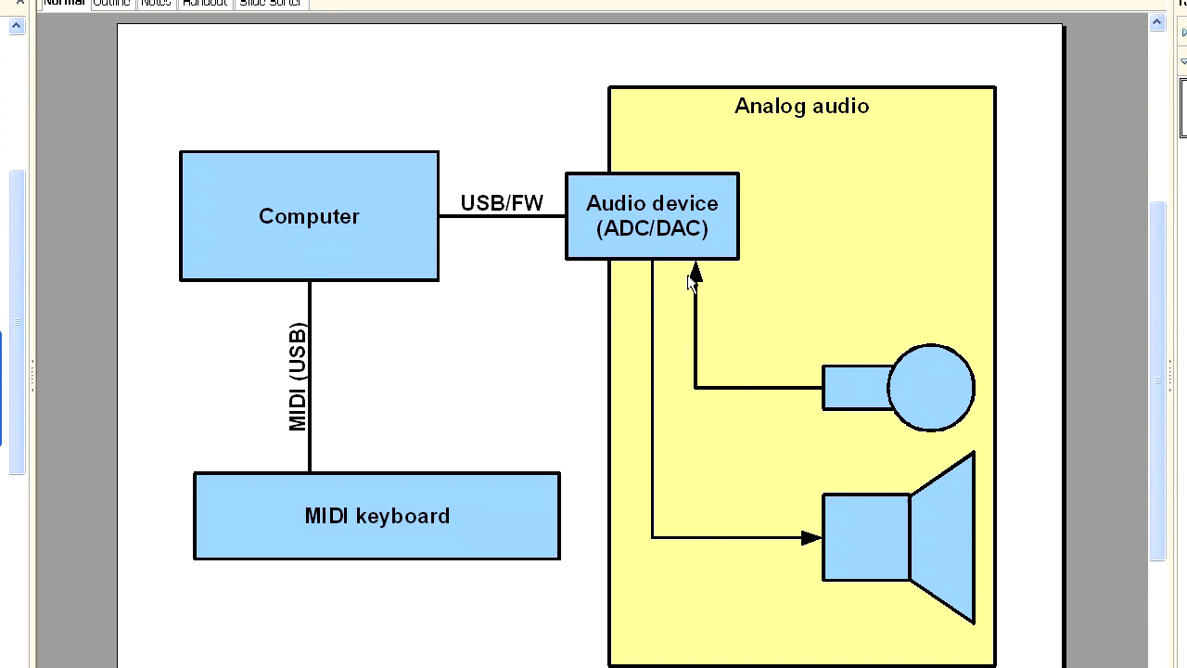
{"action": "mouse_move", "coordinate": [726, 258]}
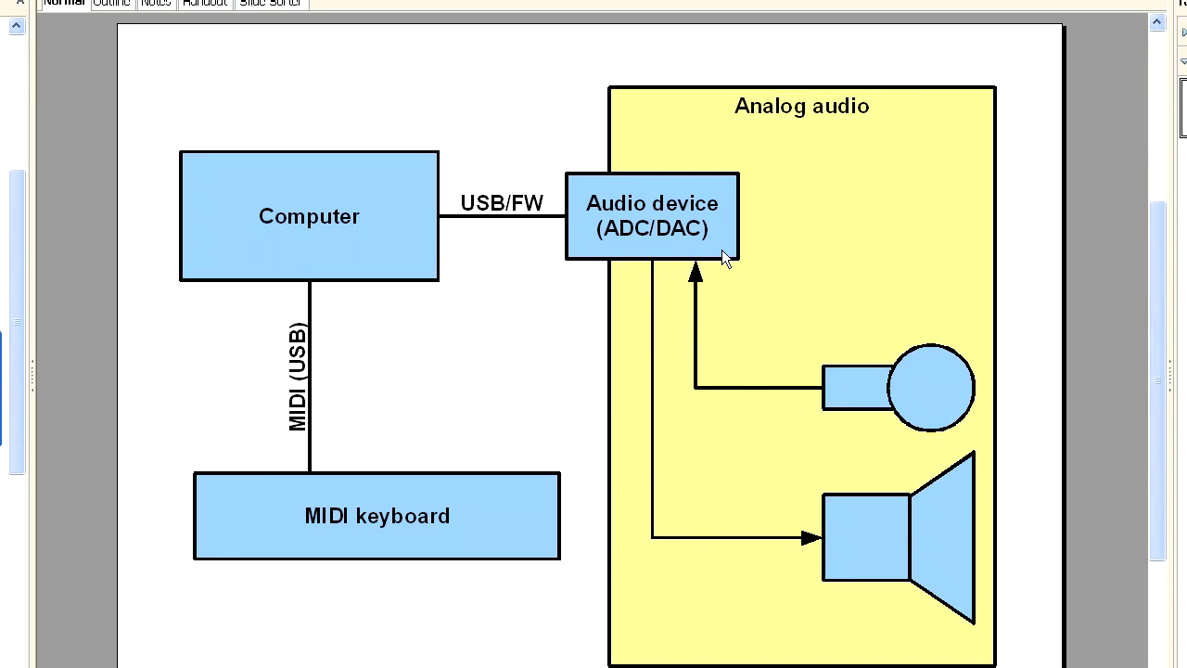
{"action": "mouse_move", "coordinate": [691, 281]}
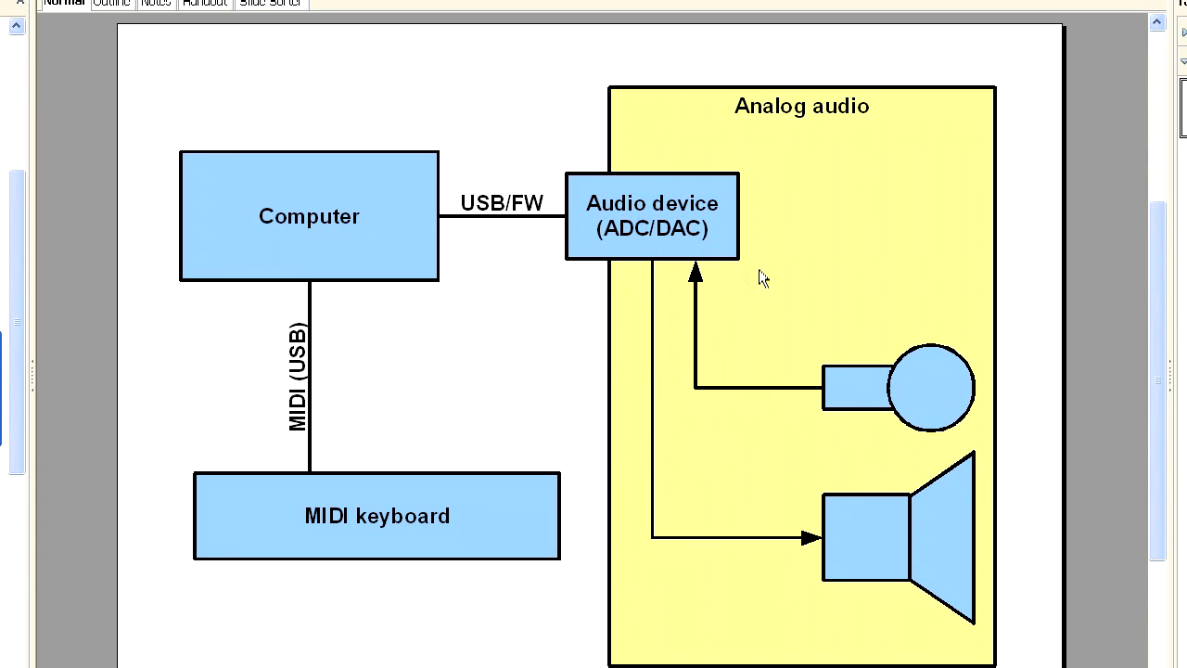
{"action": "mouse_move", "coordinate": [716, 376]}
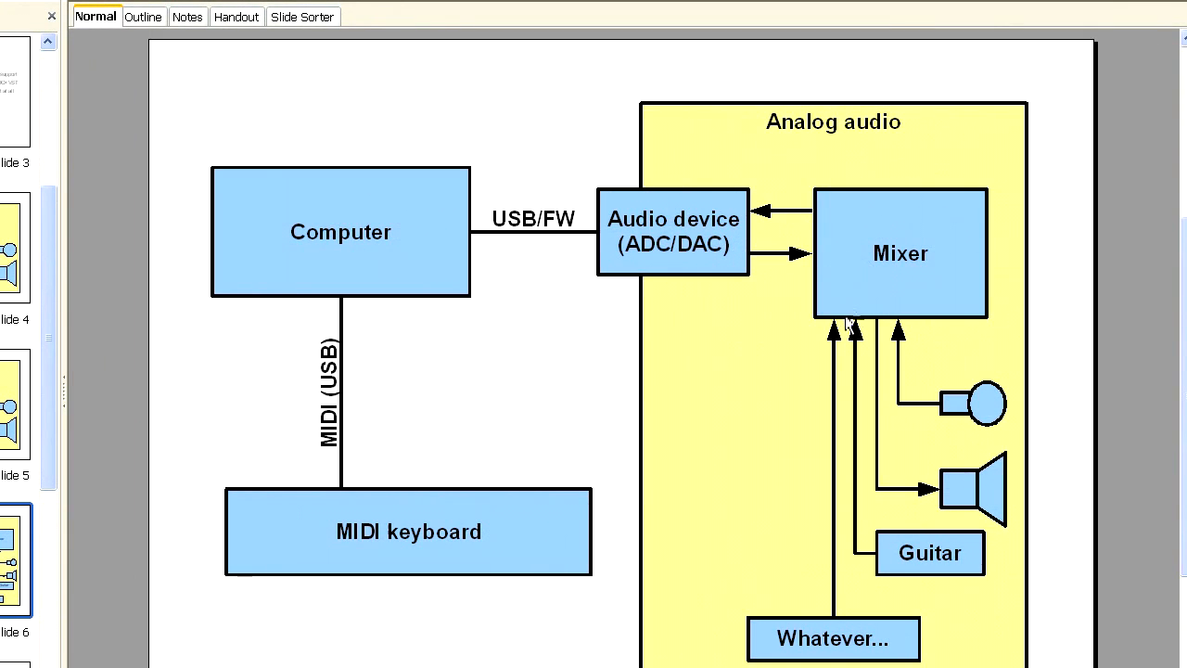
{"action": "mouse_move", "coordinate": [837, 335]}
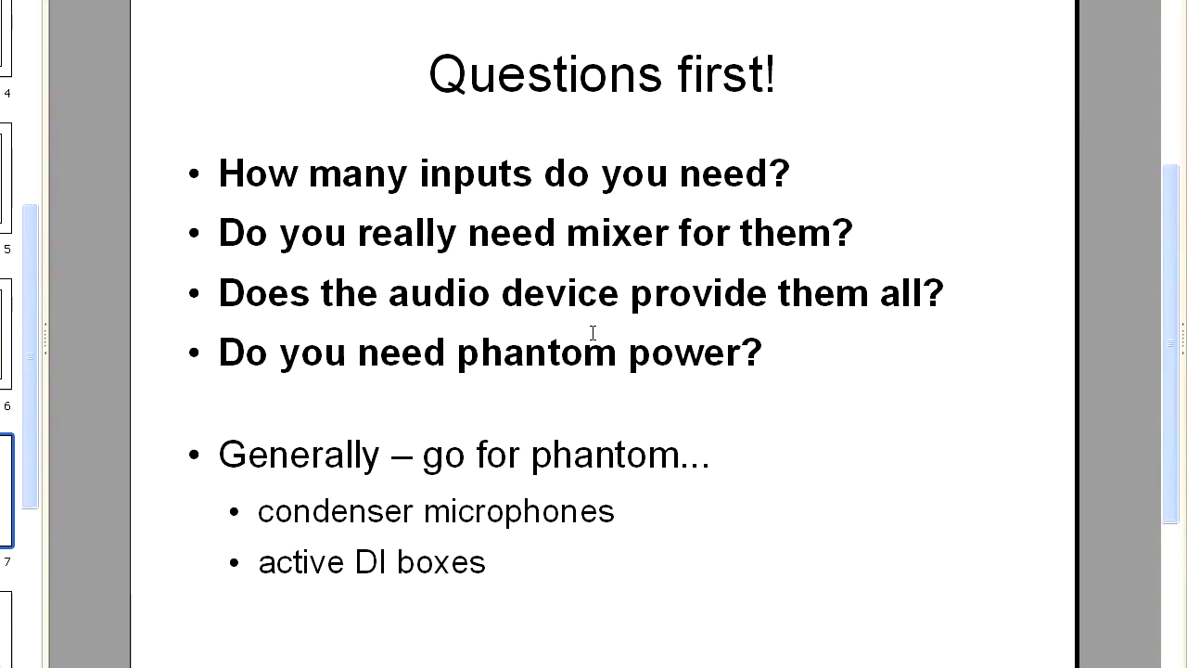
{"action": "mouse_move", "coordinate": [529, 325]}
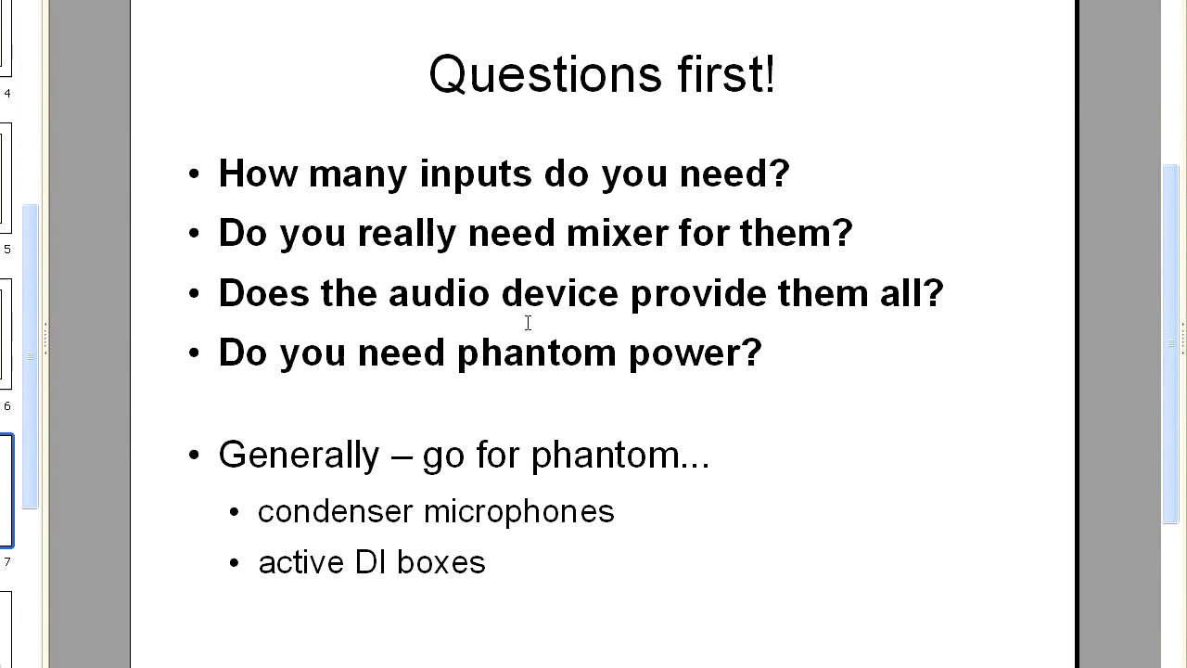